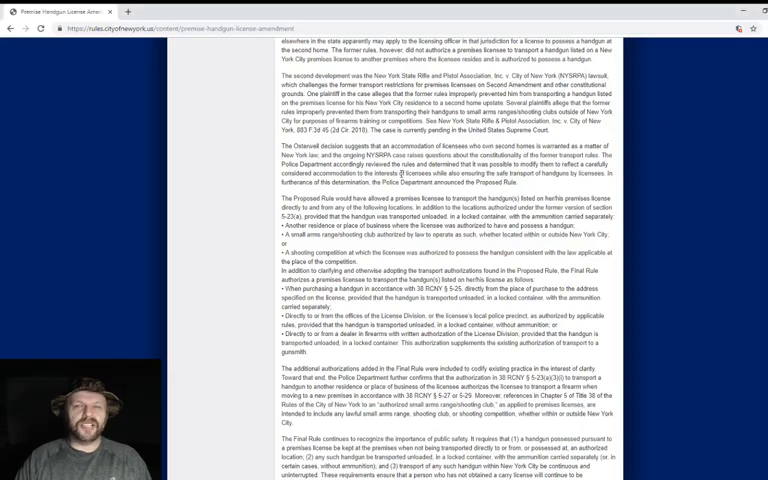
Scroll back to the rule title, effective date and adoption details.
{"action": "scroll", "scroll_direction": "up", "scroll_amount": 3}
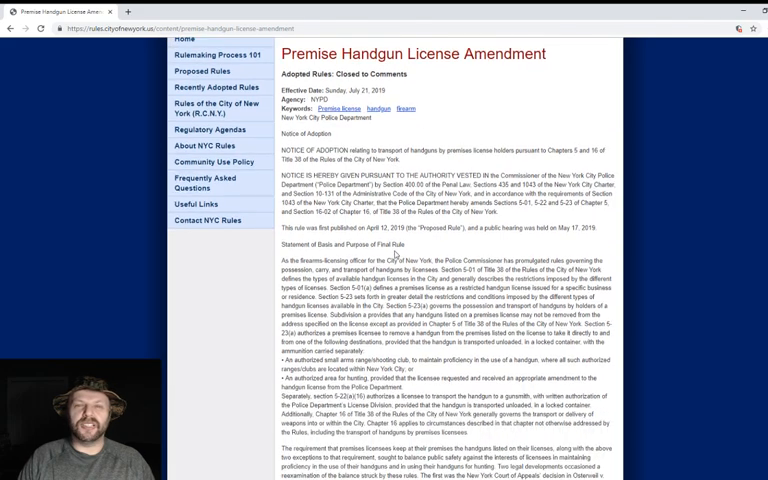
Scroll to the Statement of Basis and Purpose on carry exceptions and clear the passage highlight.
{"action": "scroll", "scroll_direction": "down", "scroll_amount": 3}
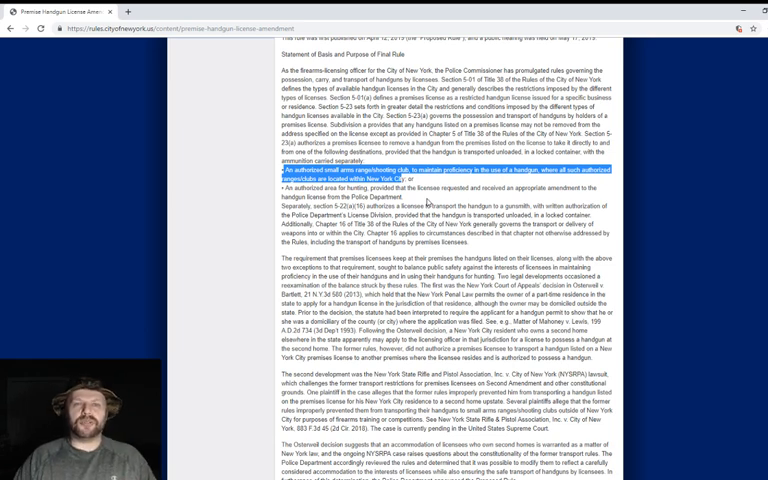
{"action": "left_click", "coordinate": [424, 204]}
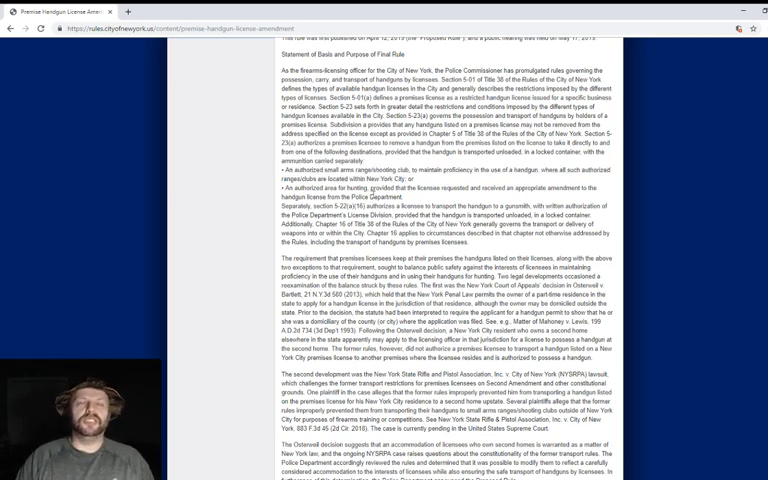